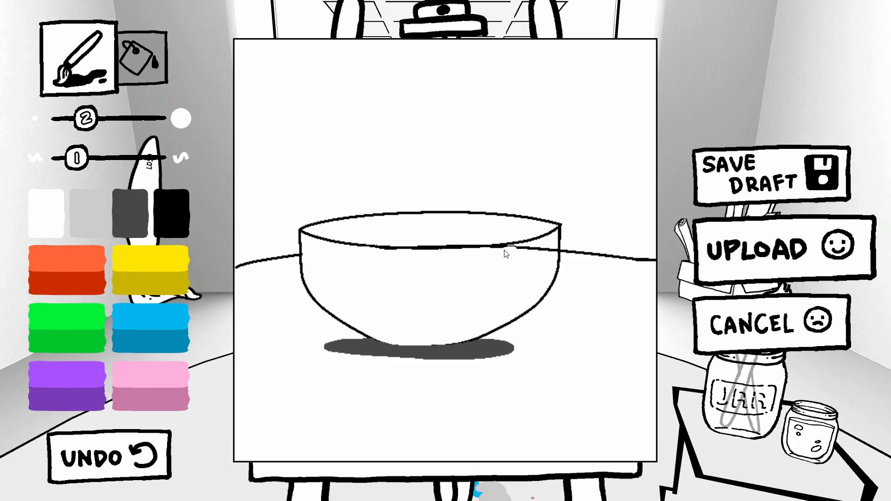
{"action": "mouse_move", "coordinate": [531, 253]}
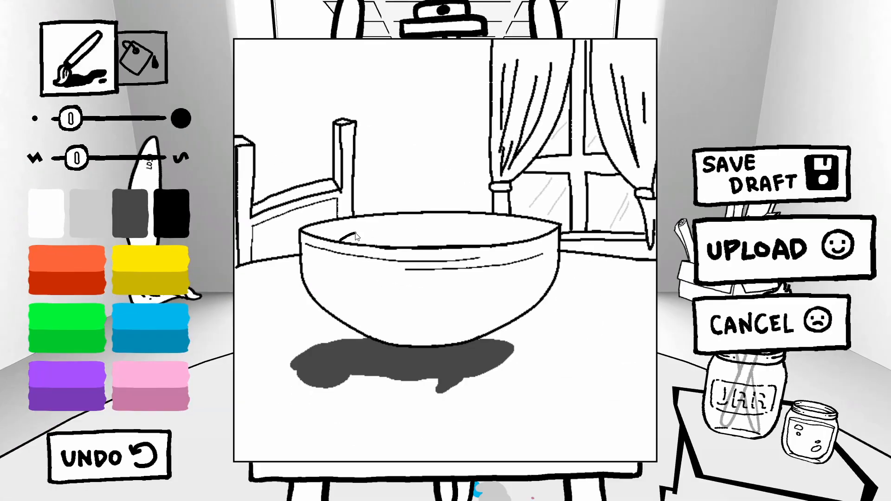
- Sketch round fruits, a grape bunch and a banana inside the bowl in black ink
{"action": "left_click_drag", "start_coordinate": [342, 236], "coordinate": [404, 244]}
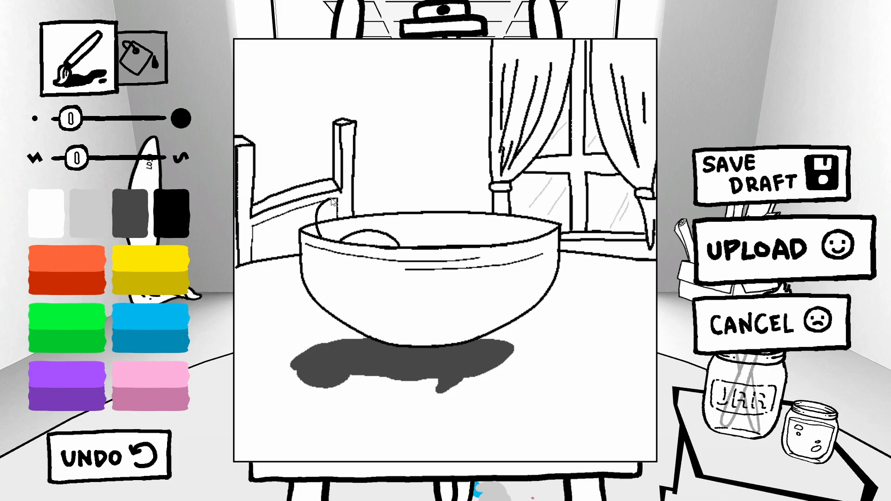
{"action": "left_click_drag", "start_coordinate": [333, 202], "coordinate": [393, 233]}
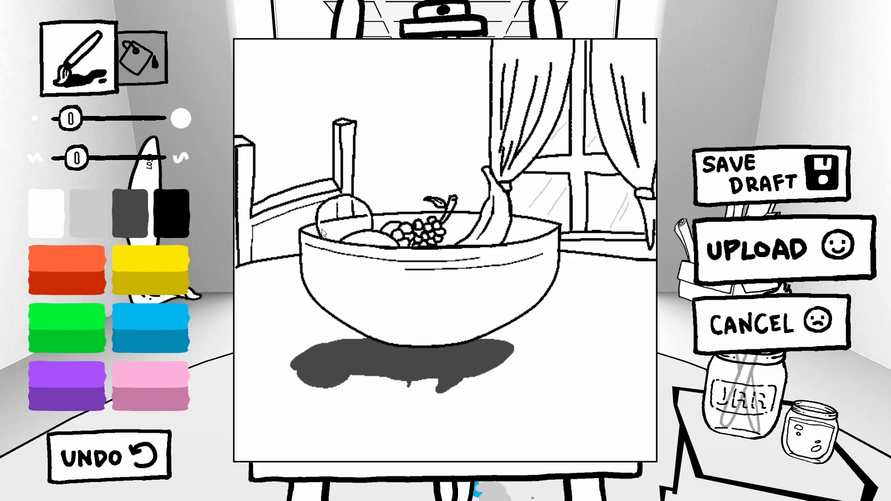
- Tidy the rear round fruit with the freehand brush, then request uploading the drawing
{"action": "left_click", "coordinate": [144, 59]}
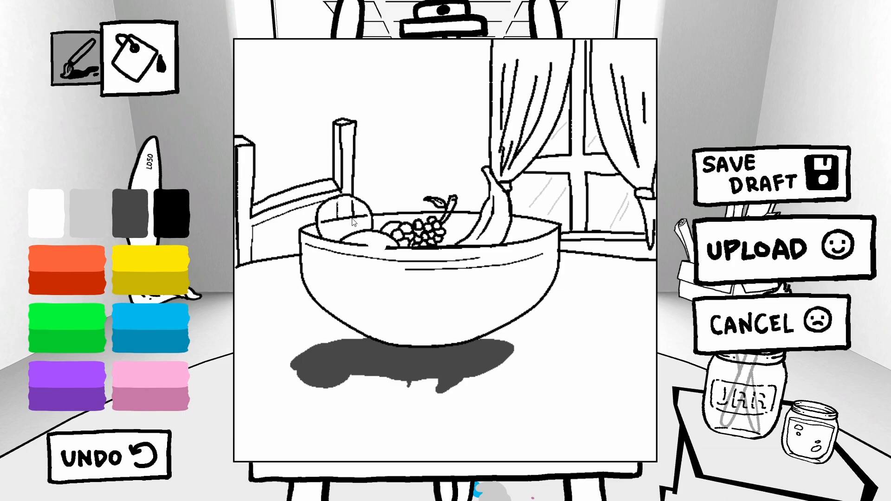
{"action": "left_click", "coordinate": [79, 60]}
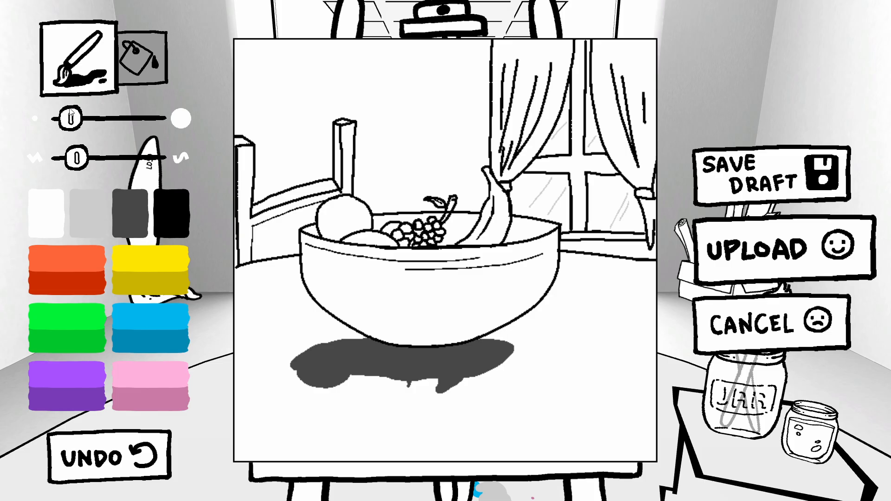
{"action": "left_click", "coordinate": [771, 247]}
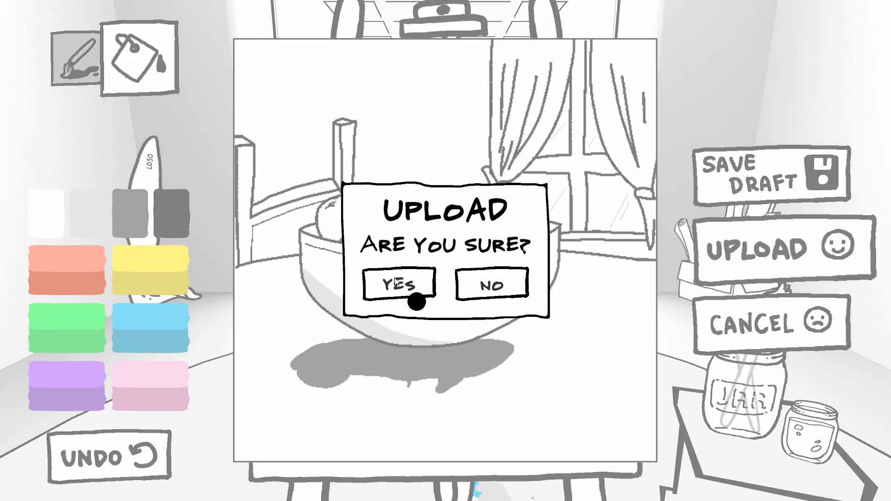
{"action": "left_click", "coordinate": [398, 284]}
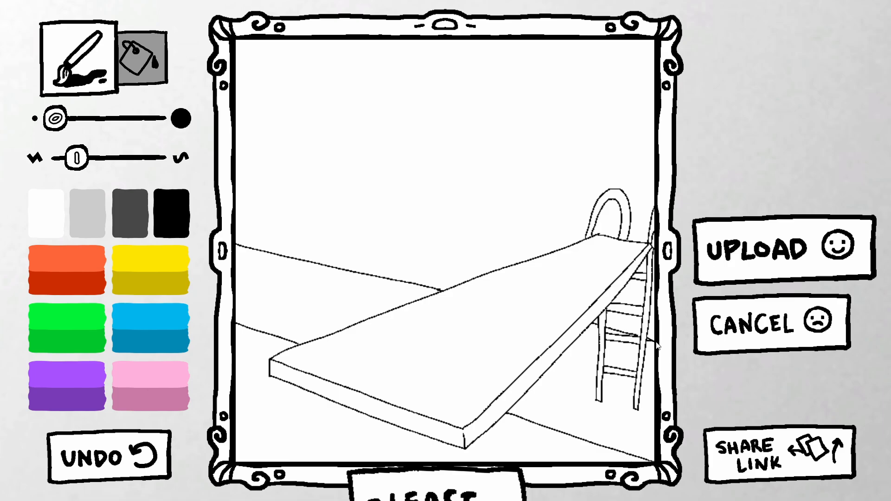
- Select a tool from the toolbar on the new framed canvas
{"action": "left_click", "coordinate": [141, 57]}
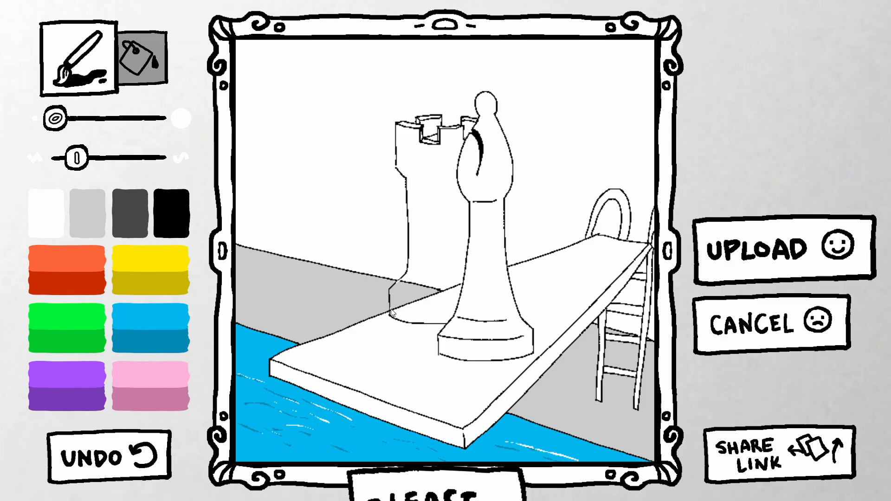
- Switch to the paint-bucket fill tool
{"action": "left_click", "coordinate": [142, 58]}
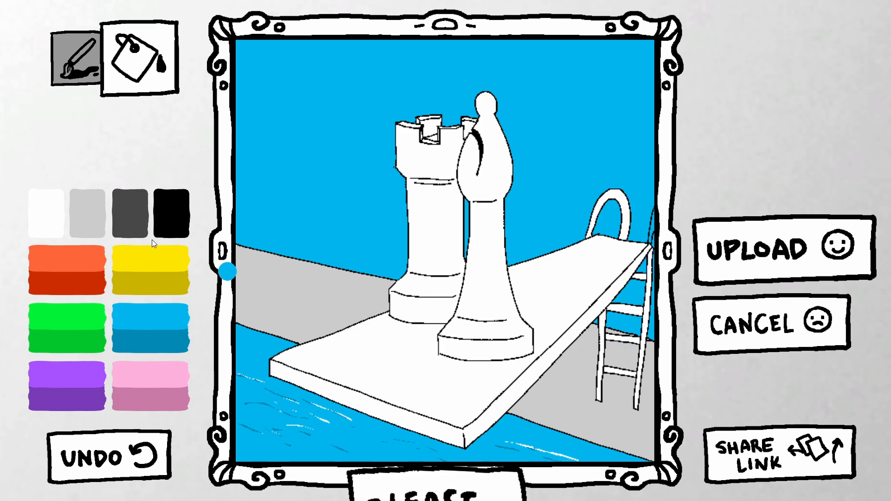
- Bucket-fill the empty sky behind the chess pieces with blue
{"action": "left_click", "coordinate": [492, 245]}
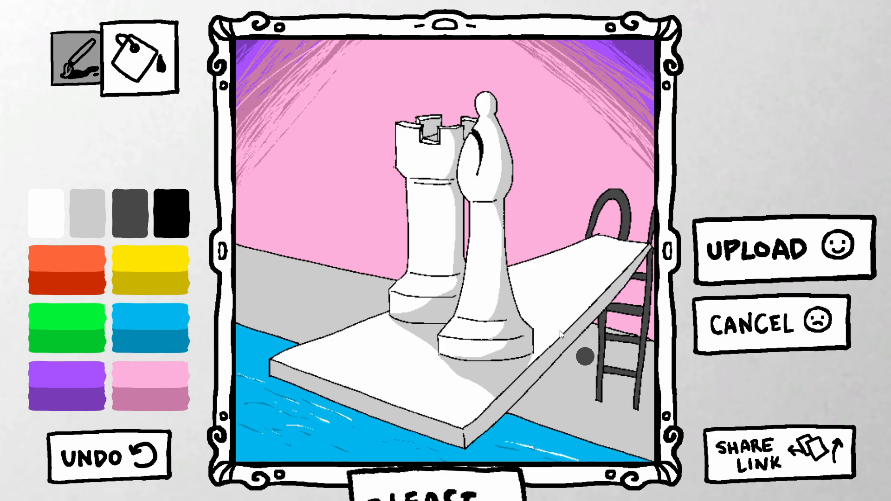
- Request uploading the finished chess-piece diving board painting
{"action": "left_click", "coordinate": [767, 246]}
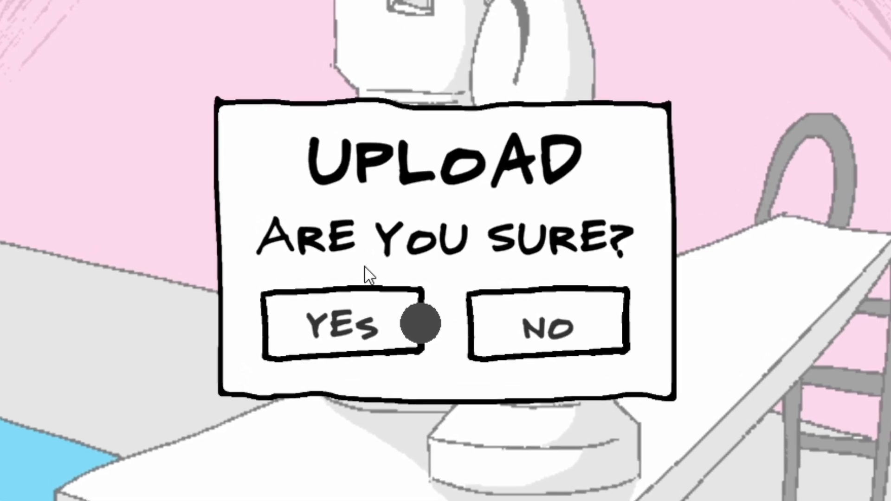
- Confirm Yes to upload the chess painting
{"action": "left_click", "coordinate": [342, 327]}
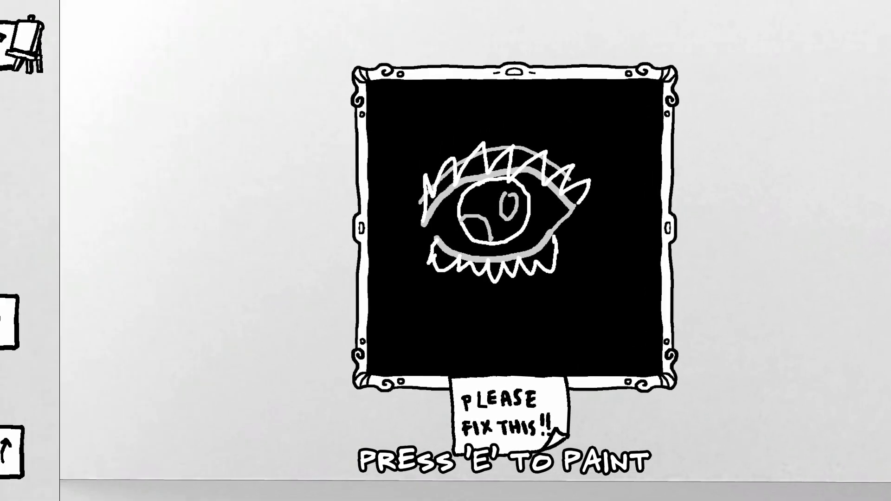
- Press E at the 'Please fix this!!' black eye painting to repaint it
{"action": "key", "text": "e"}
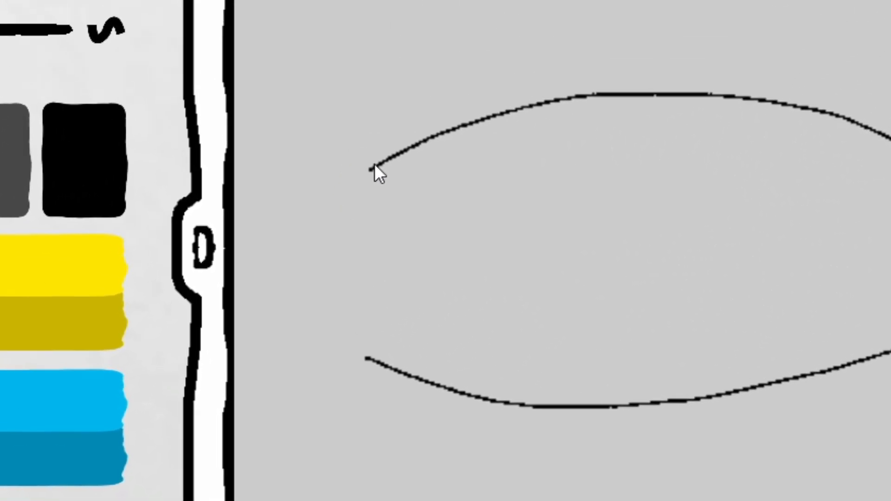
- Draw a curved lid stroke forming part of the almond eye outline
{"action": "left_click_drag", "start_coordinate": [377, 165], "coordinate": [443, 284]}
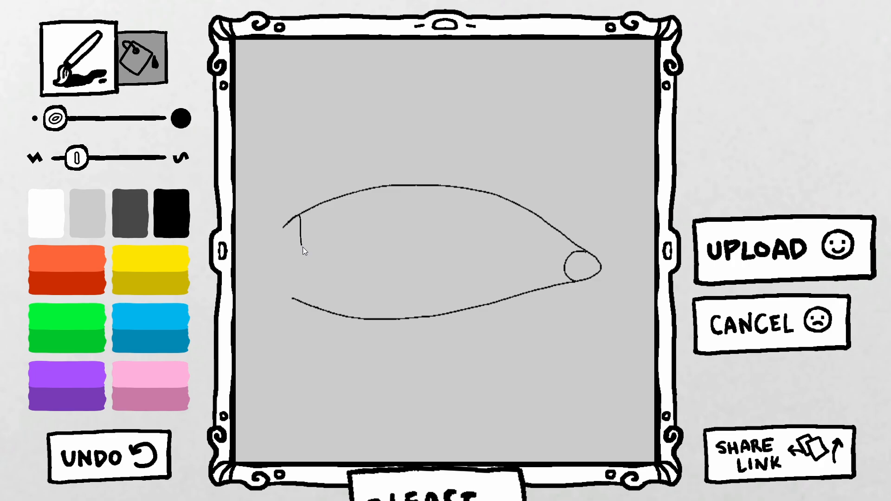
- Draw thick black lashes along the lower lid at brush size 2
{"action": "left_click_drag", "start_coordinate": [303, 248], "coordinate": [344, 319]}
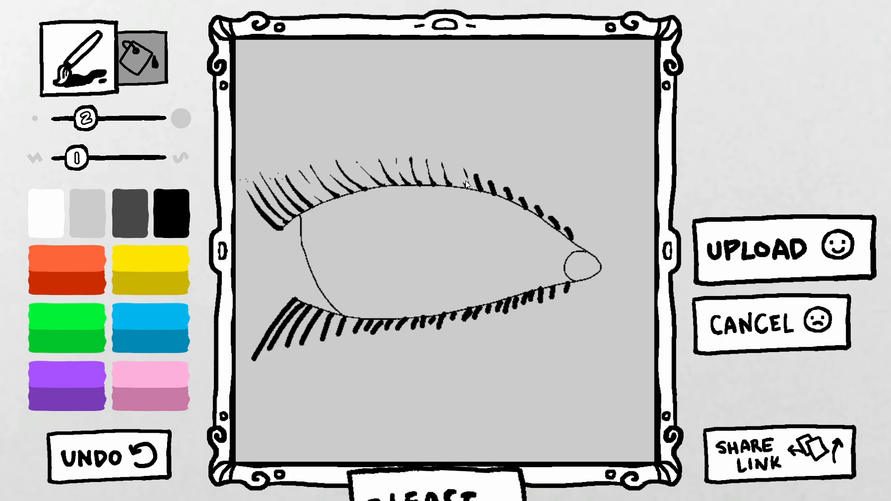
{"action": "mouse_move", "coordinate": [489, 177]}
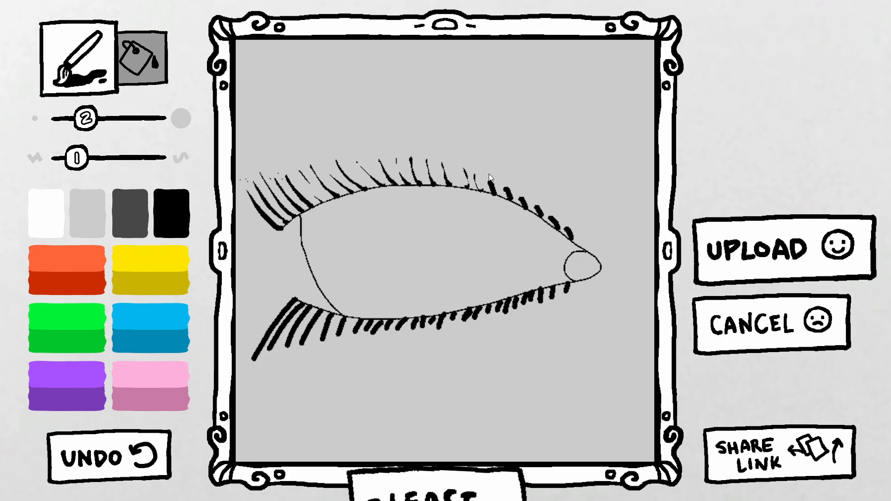
{"action": "mouse_move", "coordinate": [512, 199]}
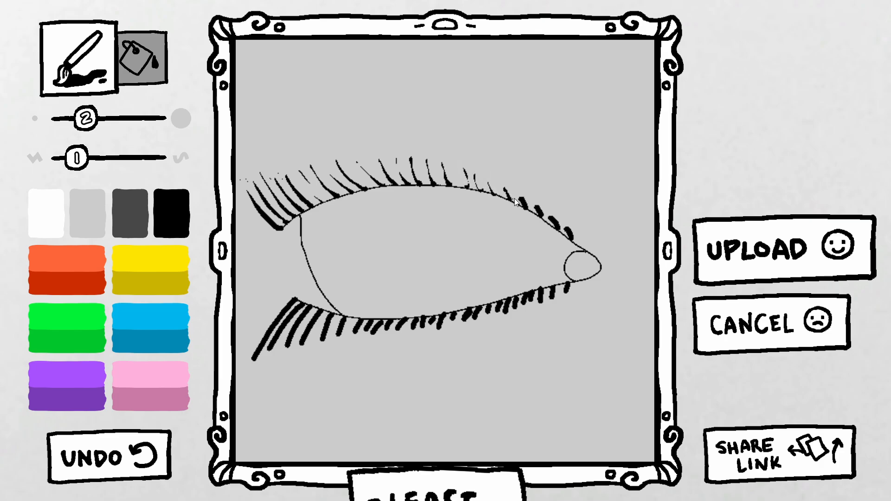
- Soften the outer-corner lashes, lighten the lower lashes, and shade around the lower lid
{"action": "left_click_drag", "start_coordinate": [512, 199], "coordinate": [557, 228]}
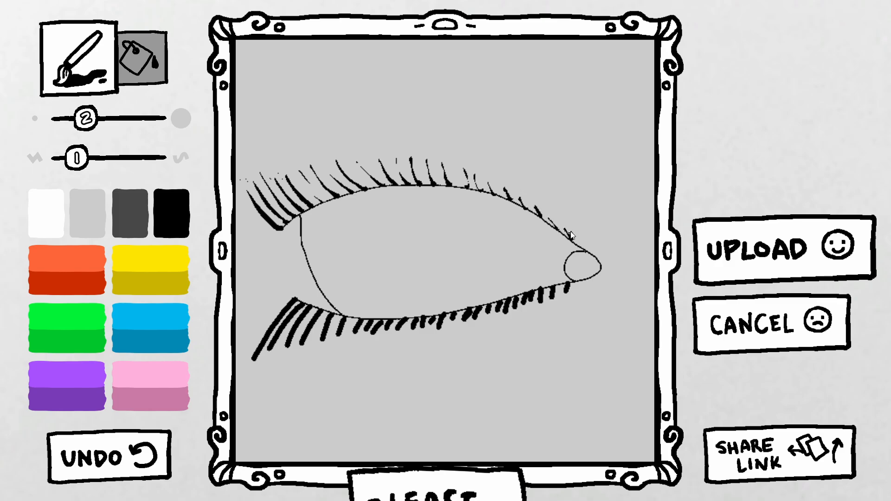
{"action": "left_click_drag", "start_coordinate": [306, 319], "coordinate": [261, 358]}
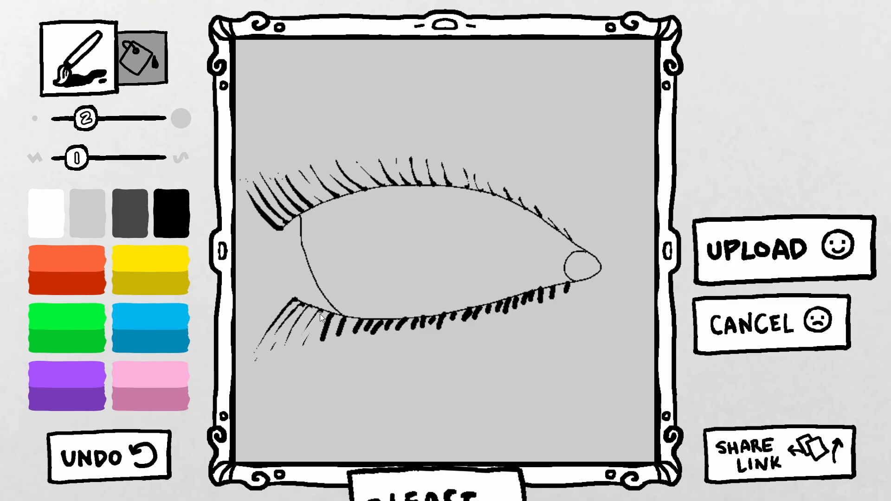
{"action": "left_click_drag", "start_coordinate": [318, 318], "coordinate": [336, 339]}
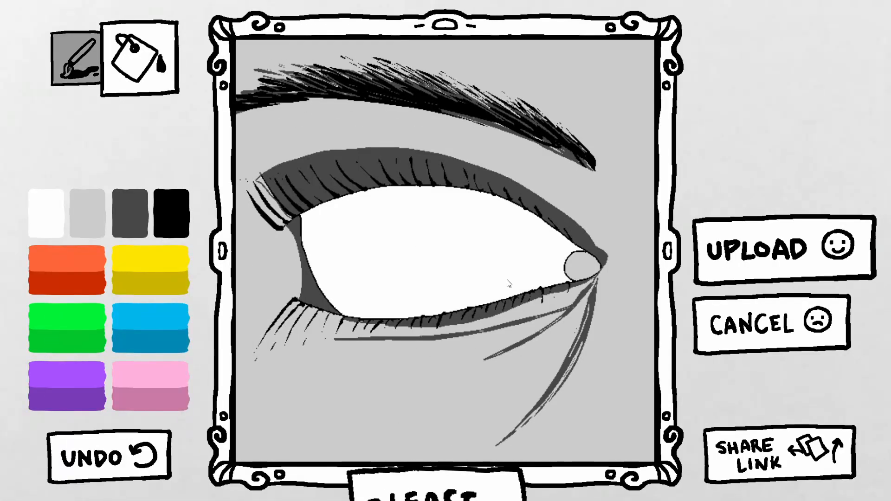
- Return to the freehand brush and pick the light grey colour at smallest size
{"action": "left_click", "coordinate": [80, 59]}
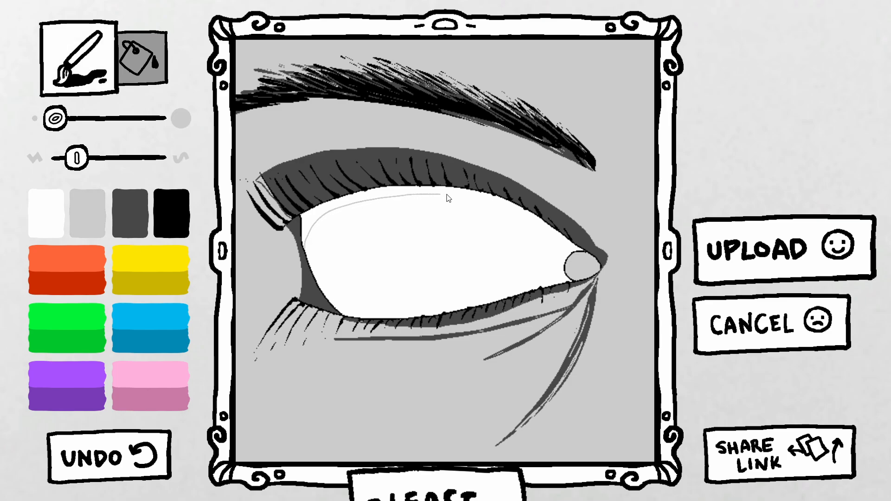
{"action": "left_click", "coordinate": [141, 57]}
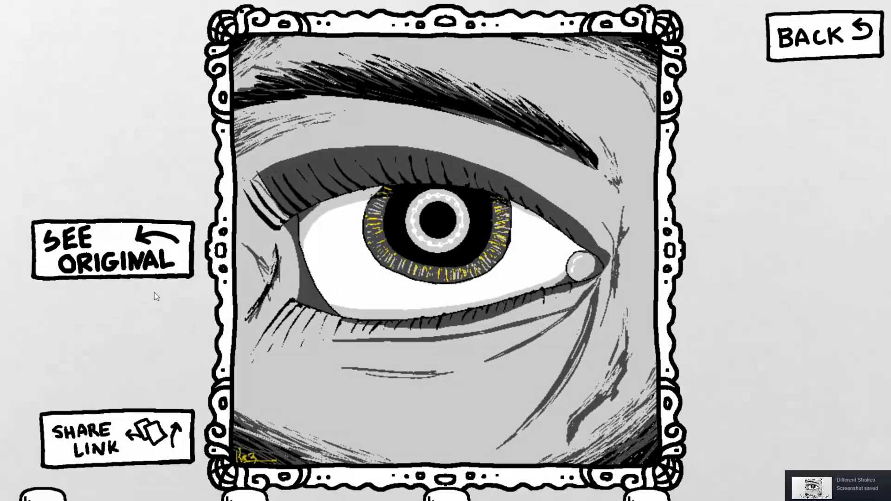
- Leave the finished eye painting and return to the gallery
{"action": "left_click", "coordinate": [825, 35]}
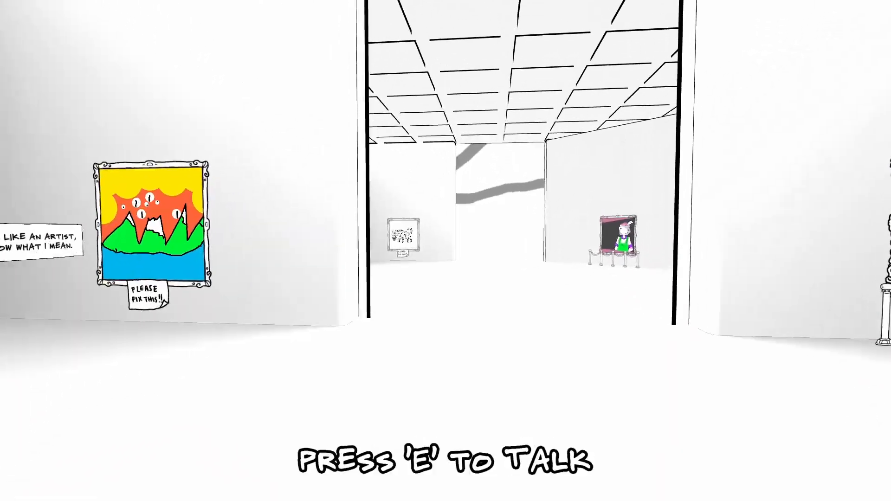